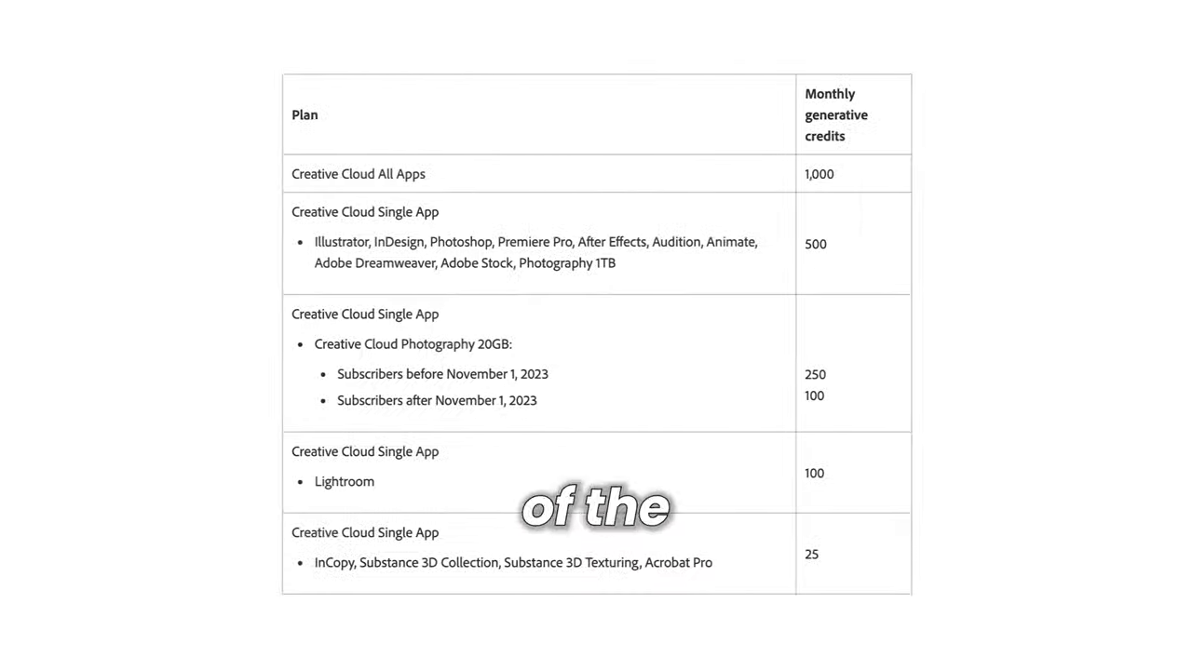
pyautogui.scroll(-3)
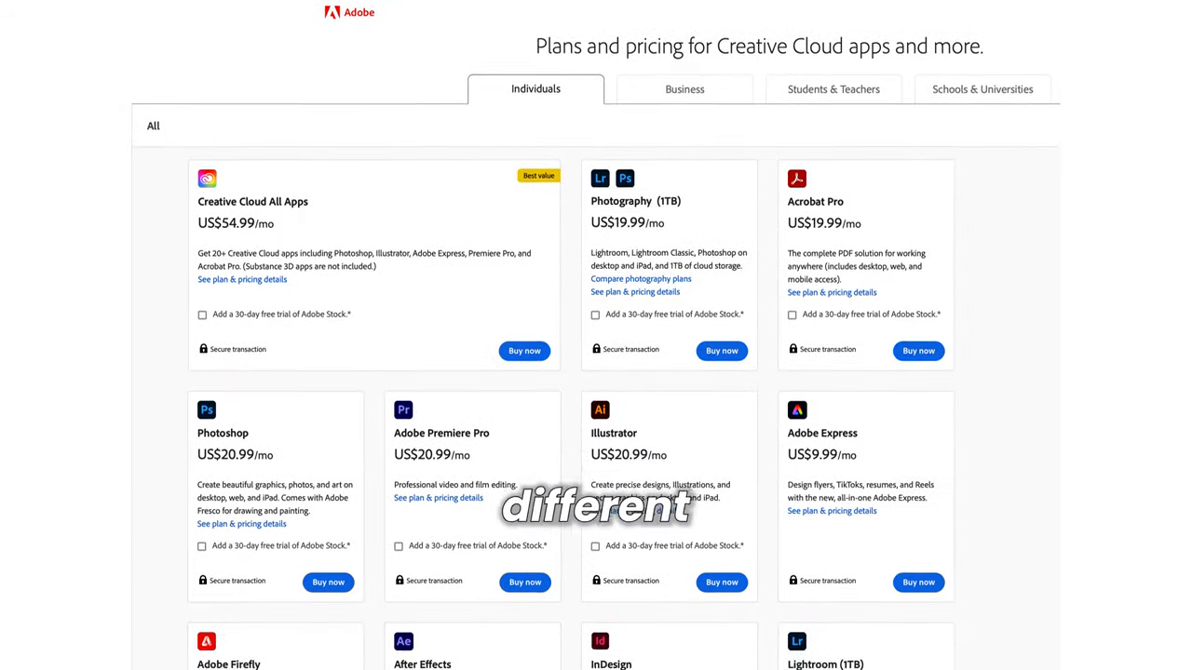
pyautogui.scroll(-3)
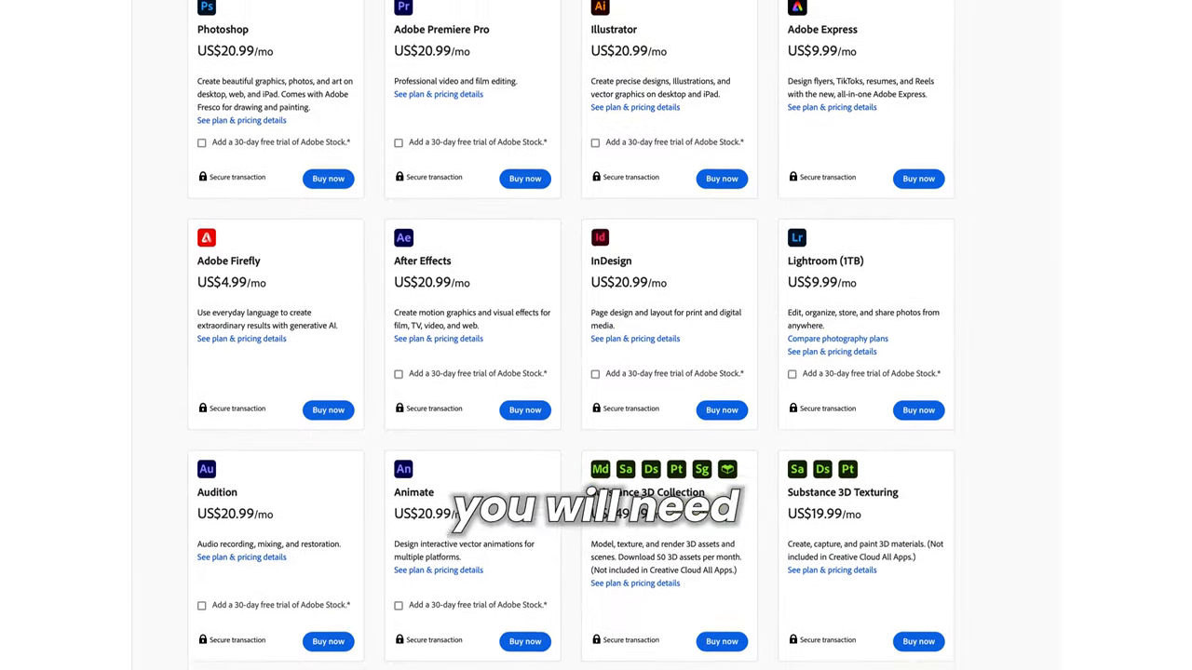
pyautogui.scroll(-3)
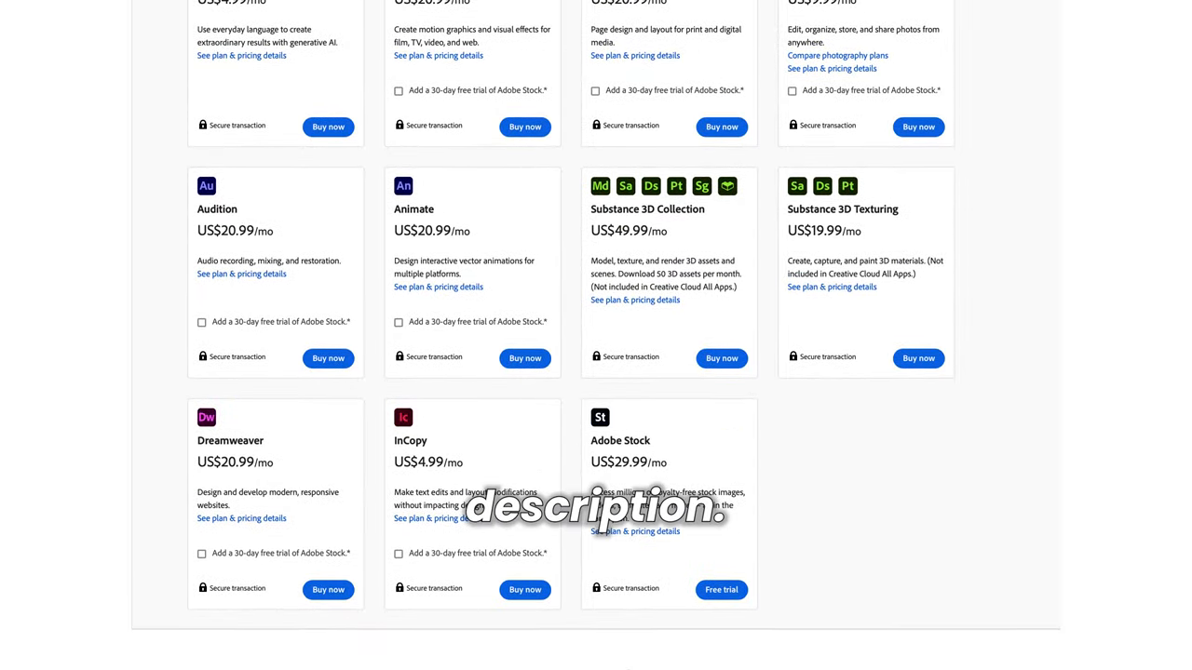